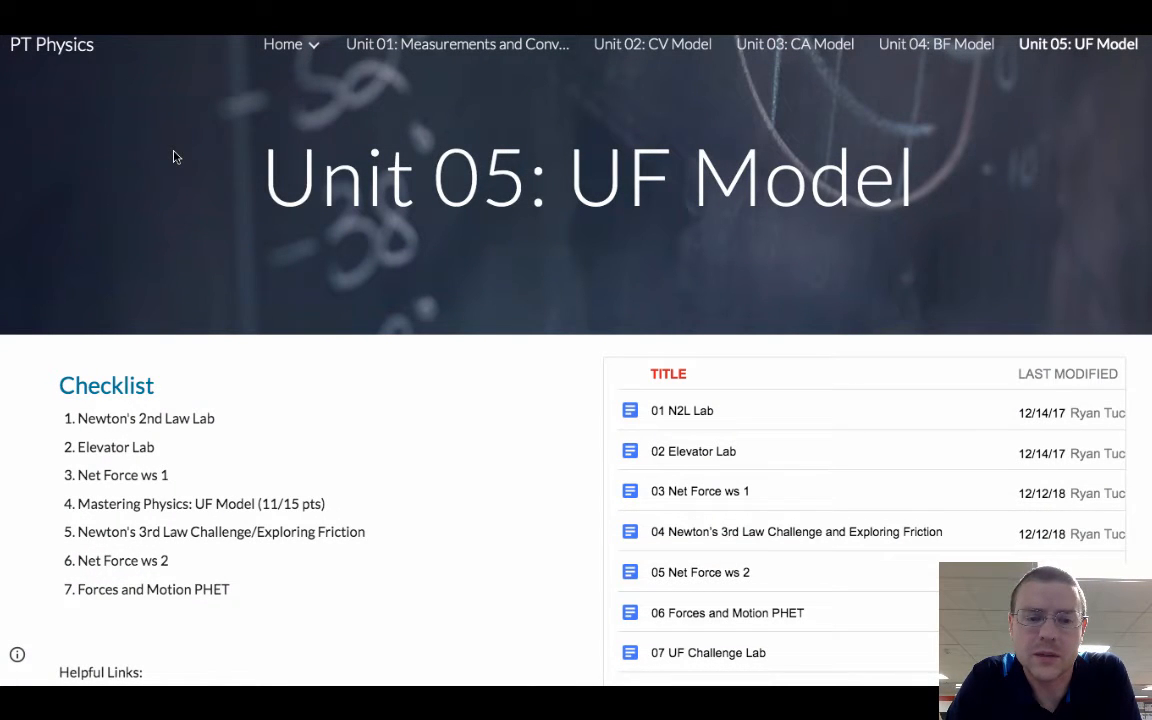
# Scroll the Unit 05 page down to the Helpful Links with the Balanced/Unbalanced Force Interactive link.
pyautogui.scroll(-3)
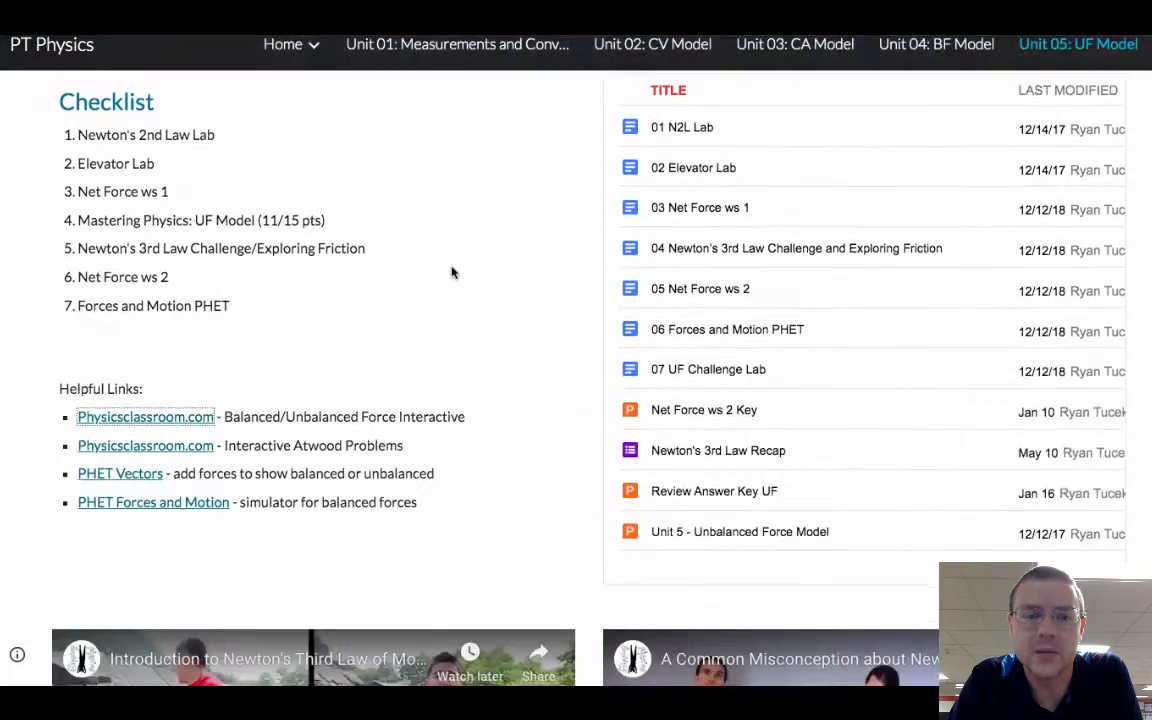
pyautogui.scroll(-3)
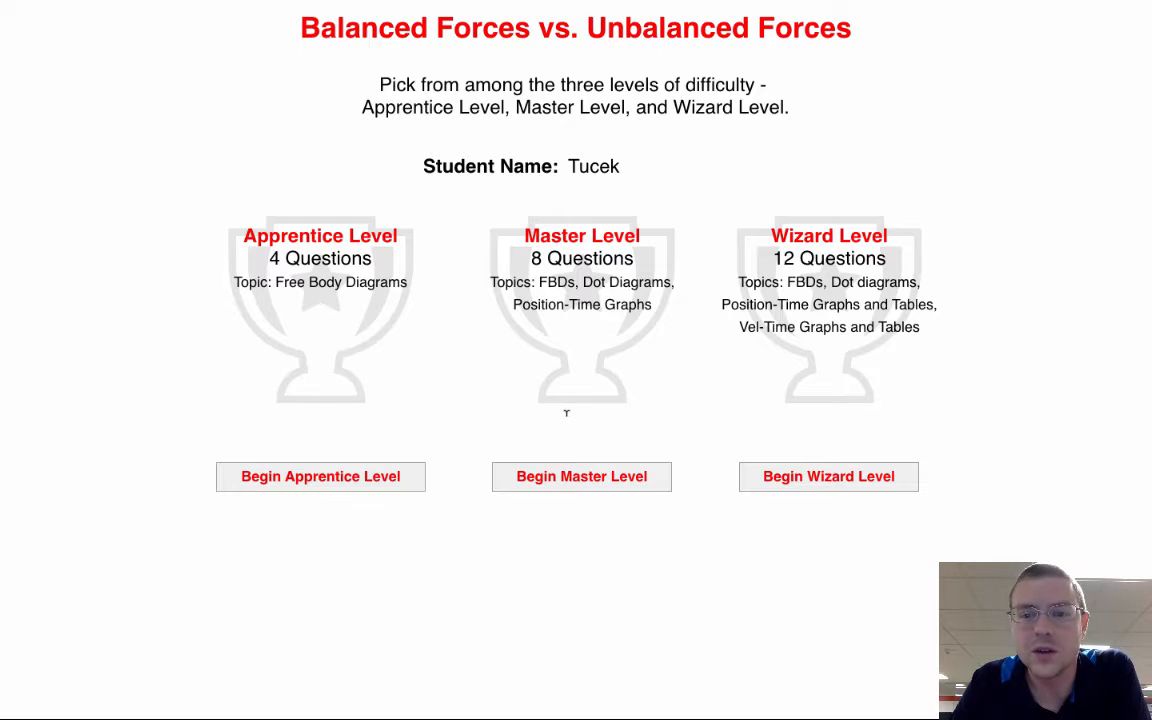
# Begin Master Level and answer questions 4 and 5 as constant speed and balanced, reaching progress 2/8.
pyautogui.click(580, 476)
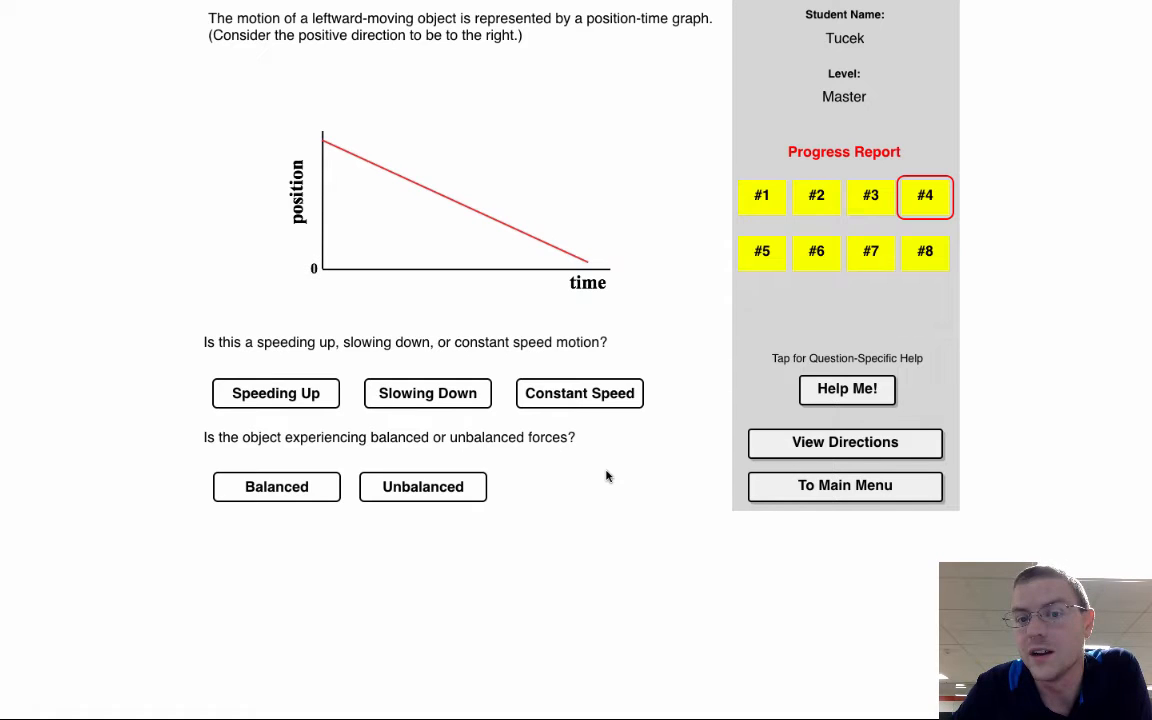
pyautogui.click(580, 392)
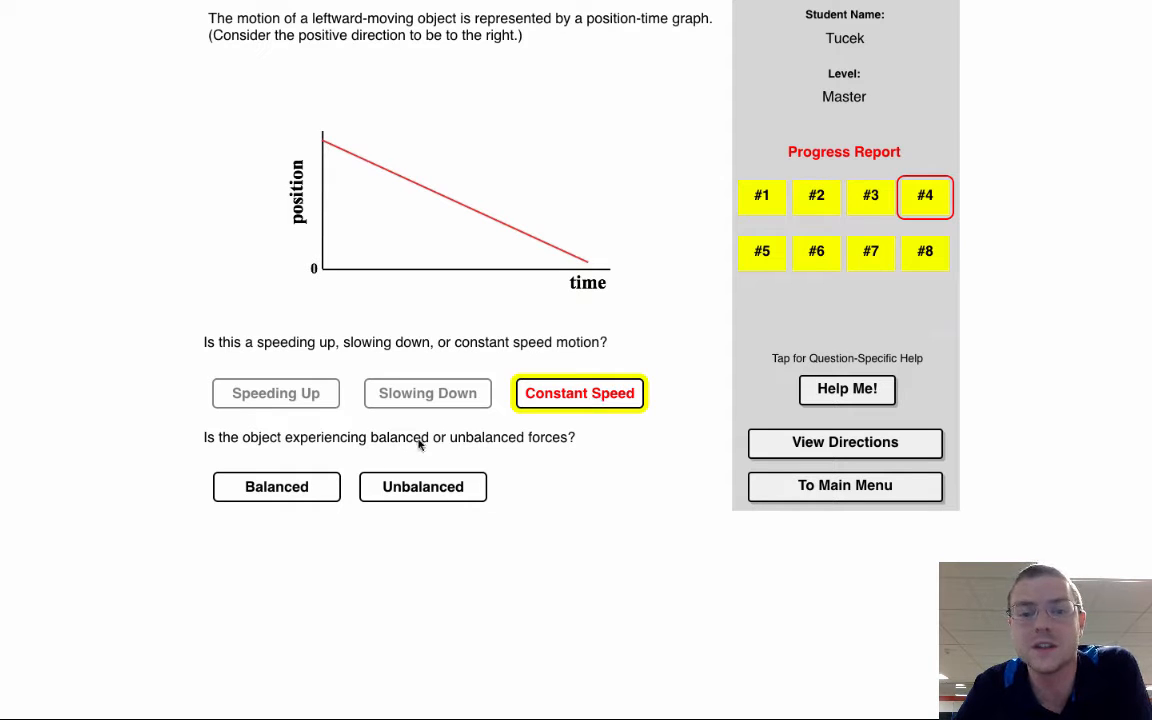
pyautogui.click(276, 486)
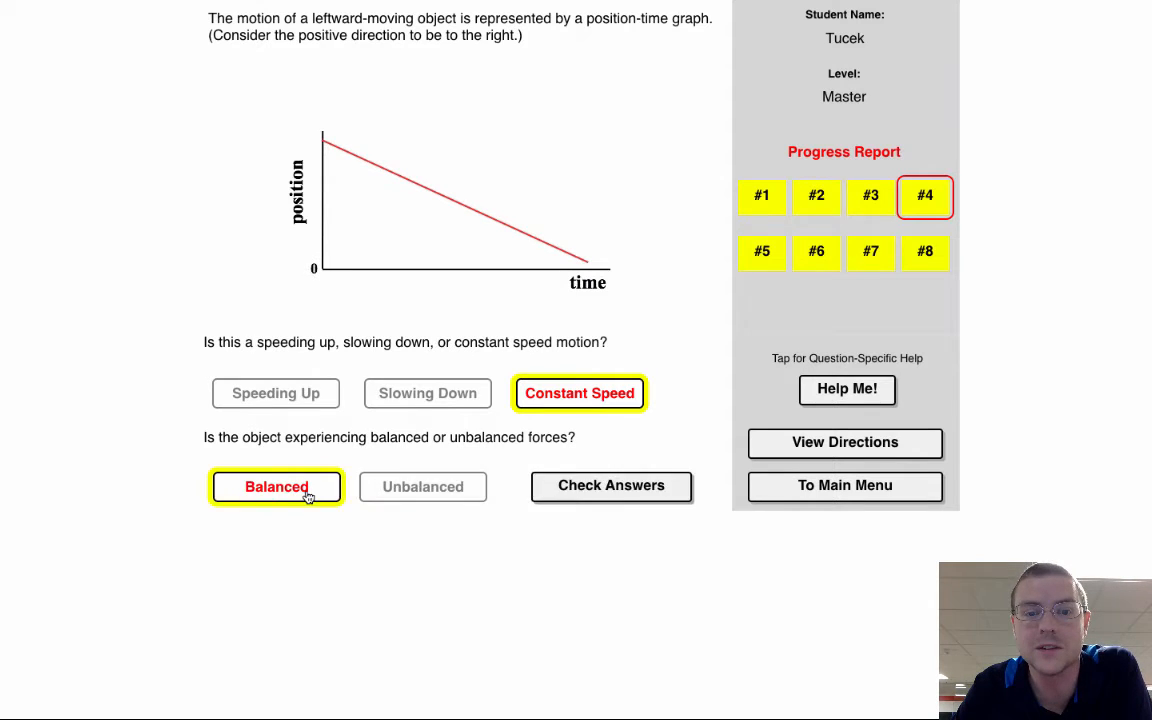
pyautogui.click(612, 486)
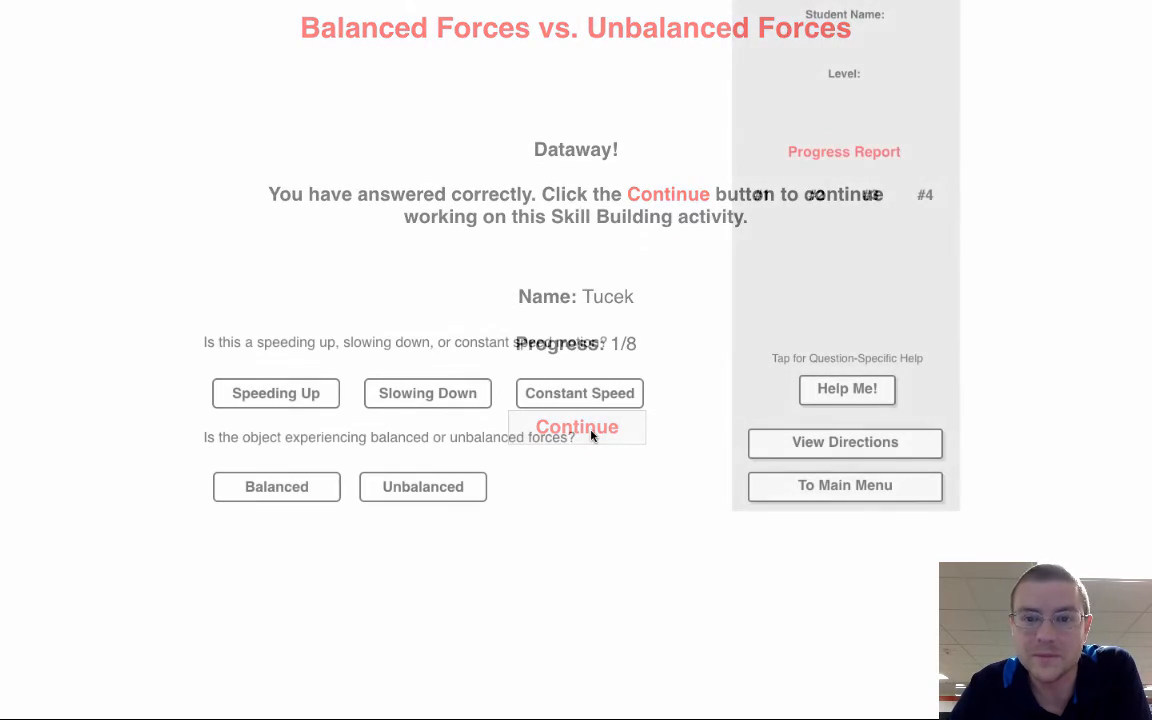
pyautogui.click(576, 426)
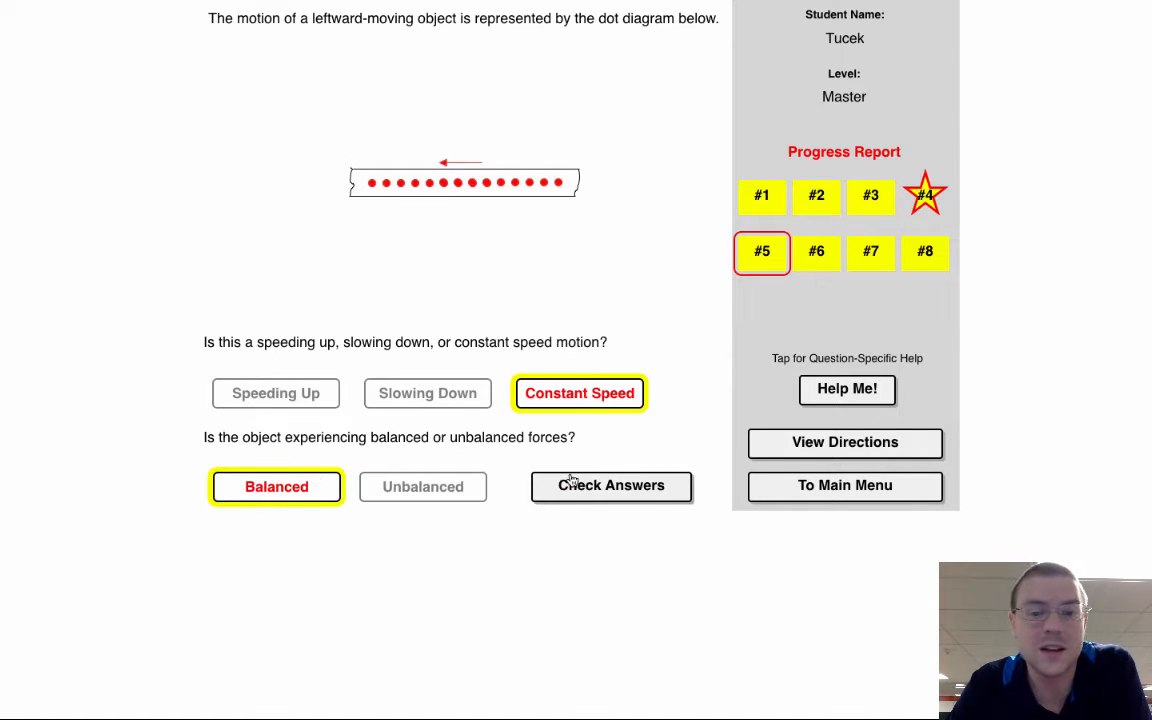
pyautogui.click(612, 486)
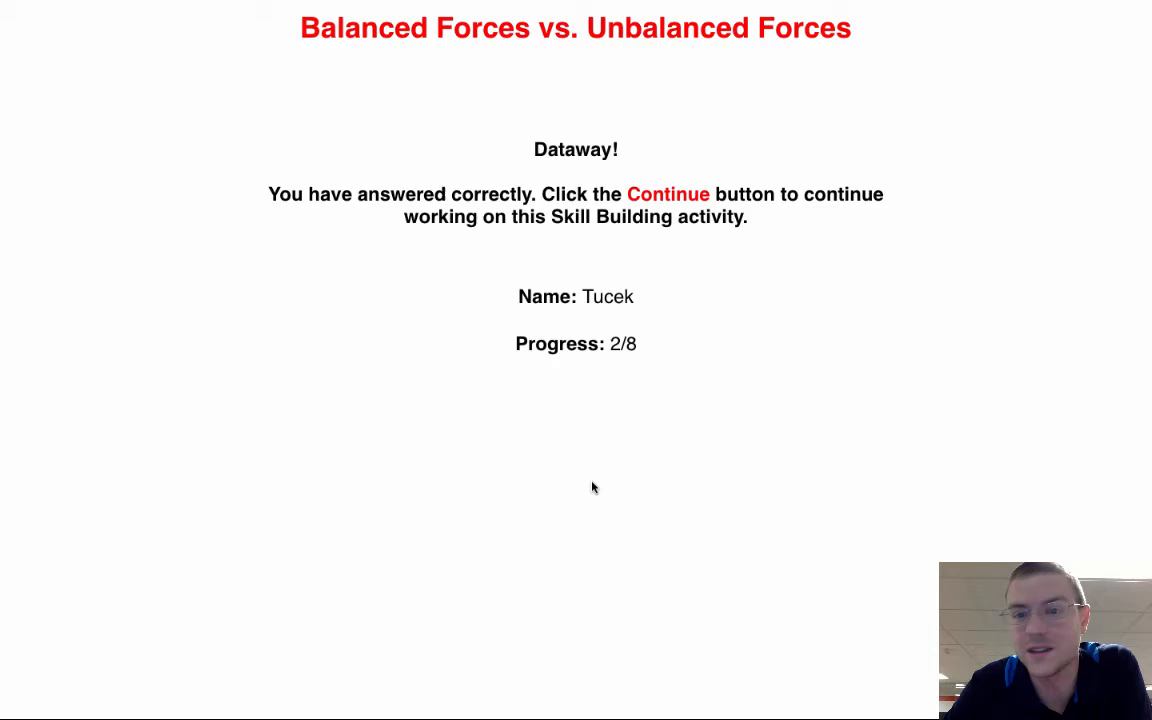
# Answer the curved position-time graph as unbalanced and speeding up, reaching progress 3/8.
pyautogui.click(668, 194)
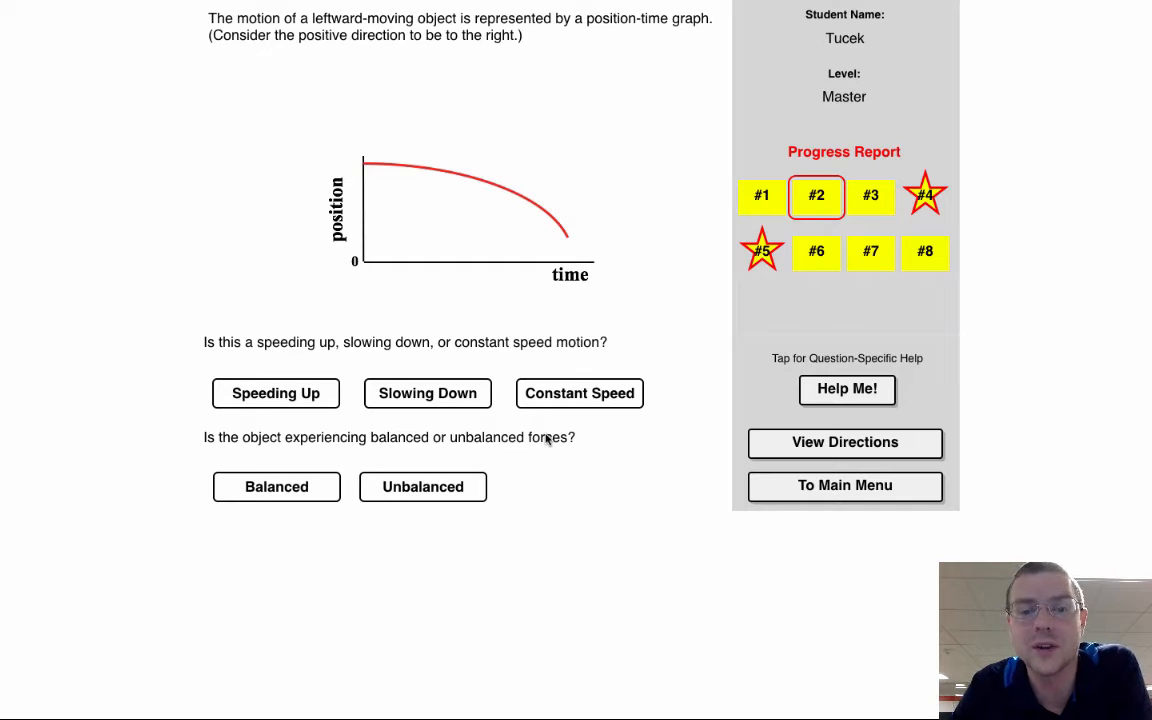
pyautogui.click(422, 488)
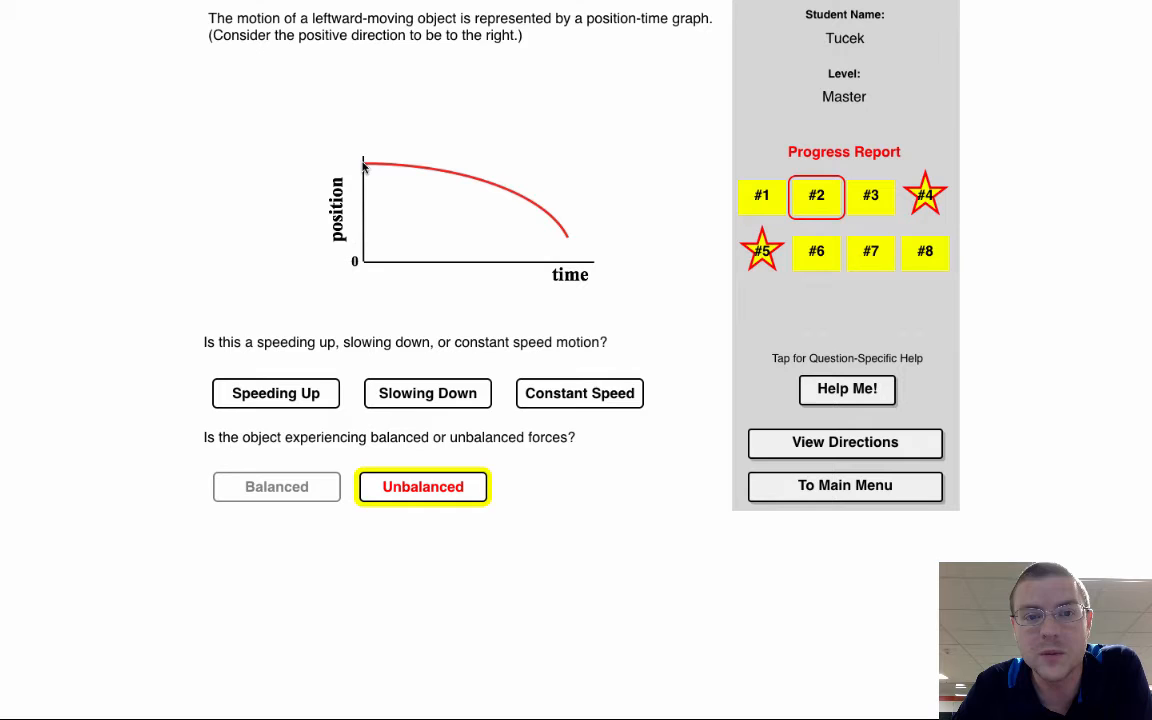
pyautogui.moveTo(530, 216)
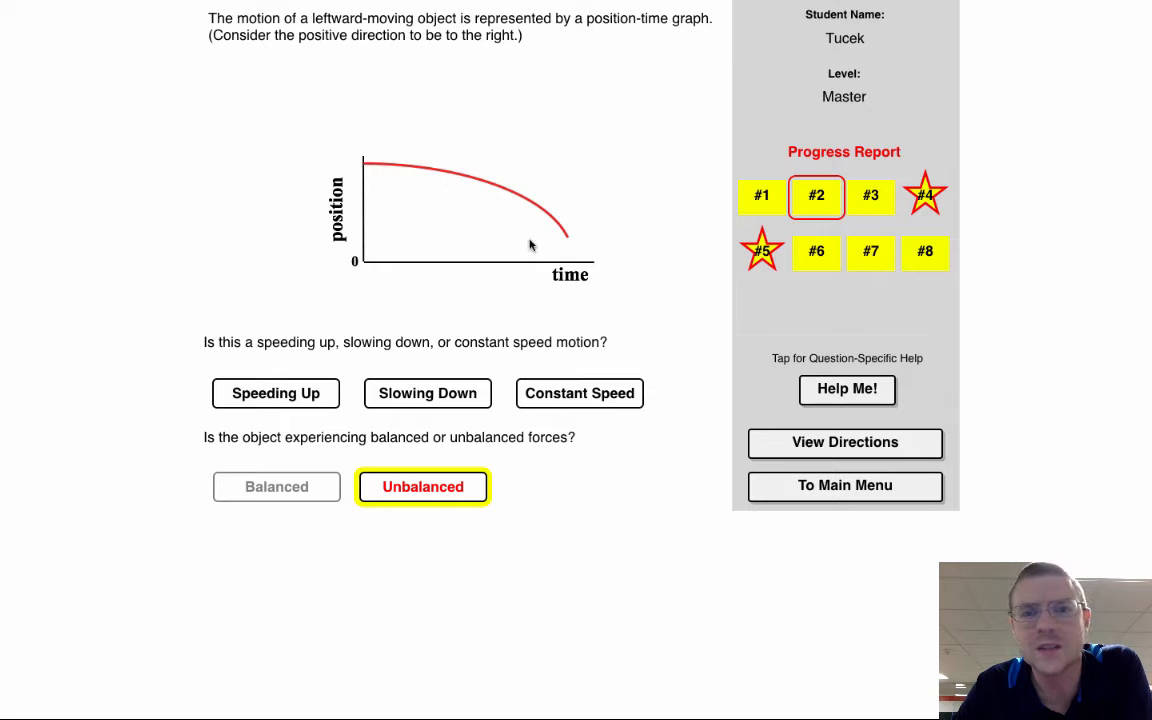
pyautogui.click(276, 392)
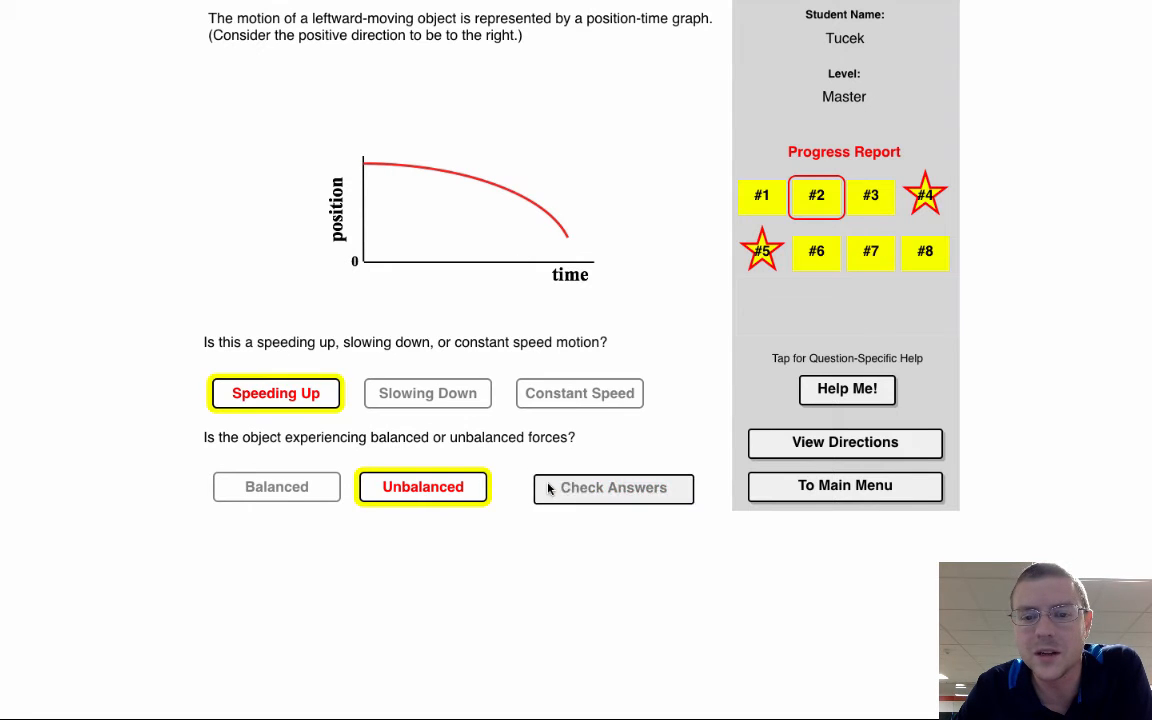
pyautogui.click(612, 488)
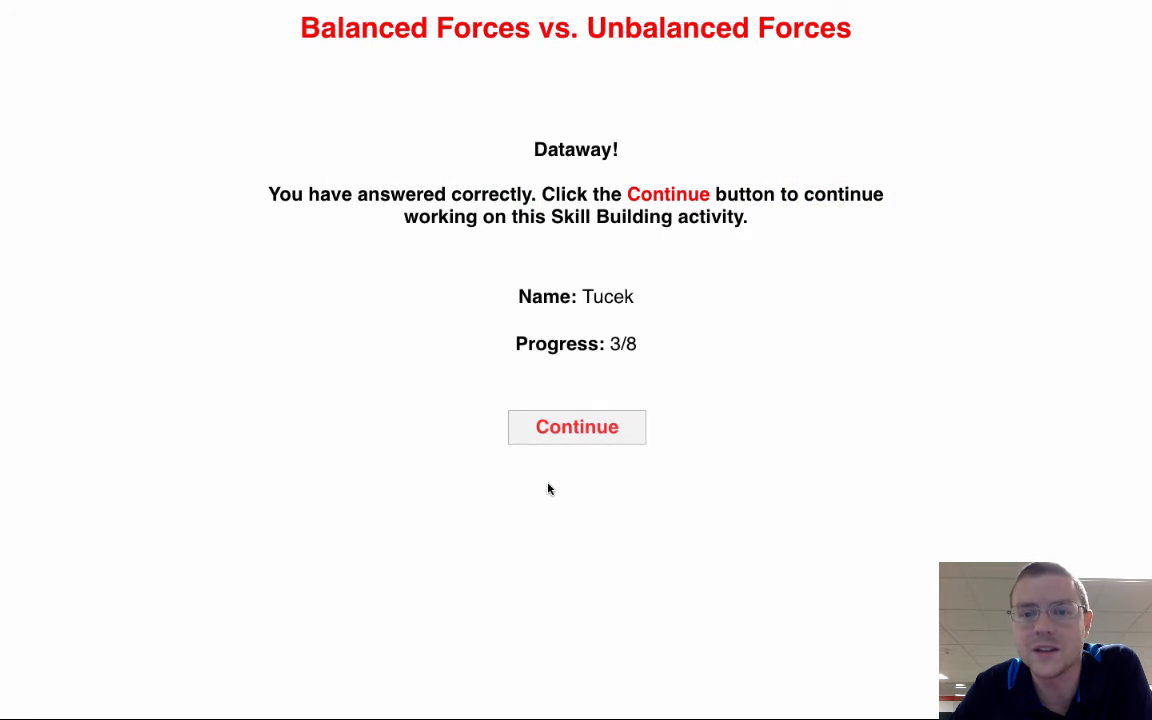
# Answer question 7's force diagram as balanced and constant speed, returning to the level choices.
pyautogui.click(576, 428)
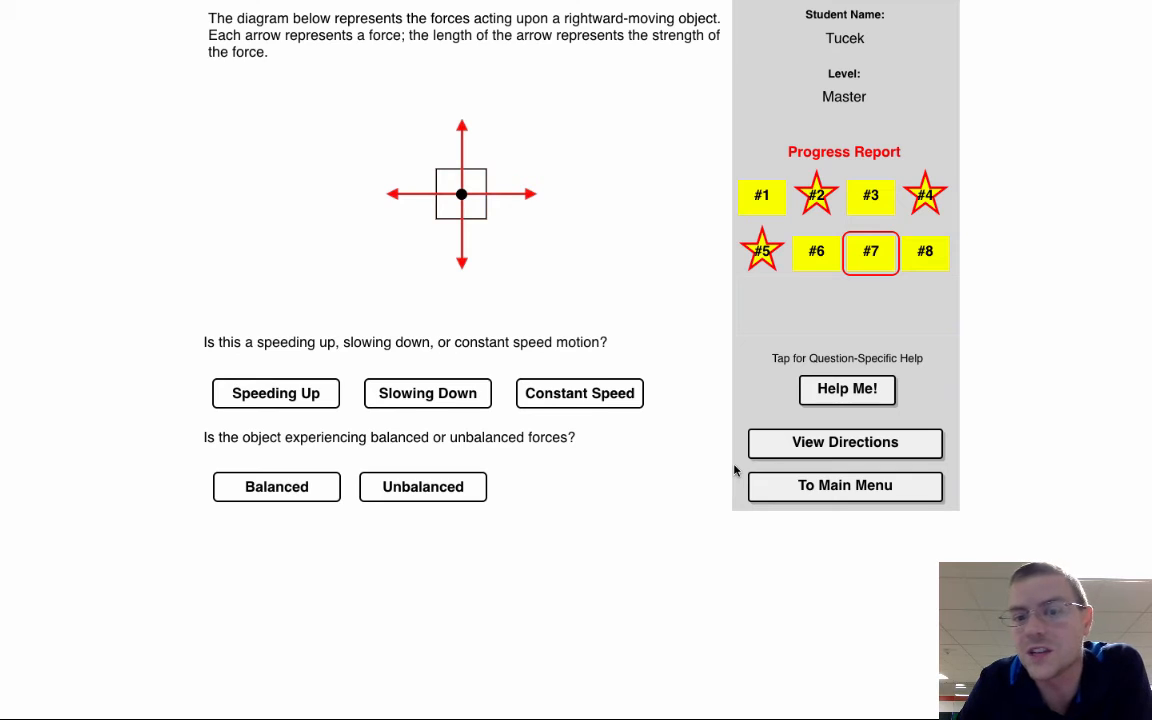
pyautogui.moveTo(426, 524)
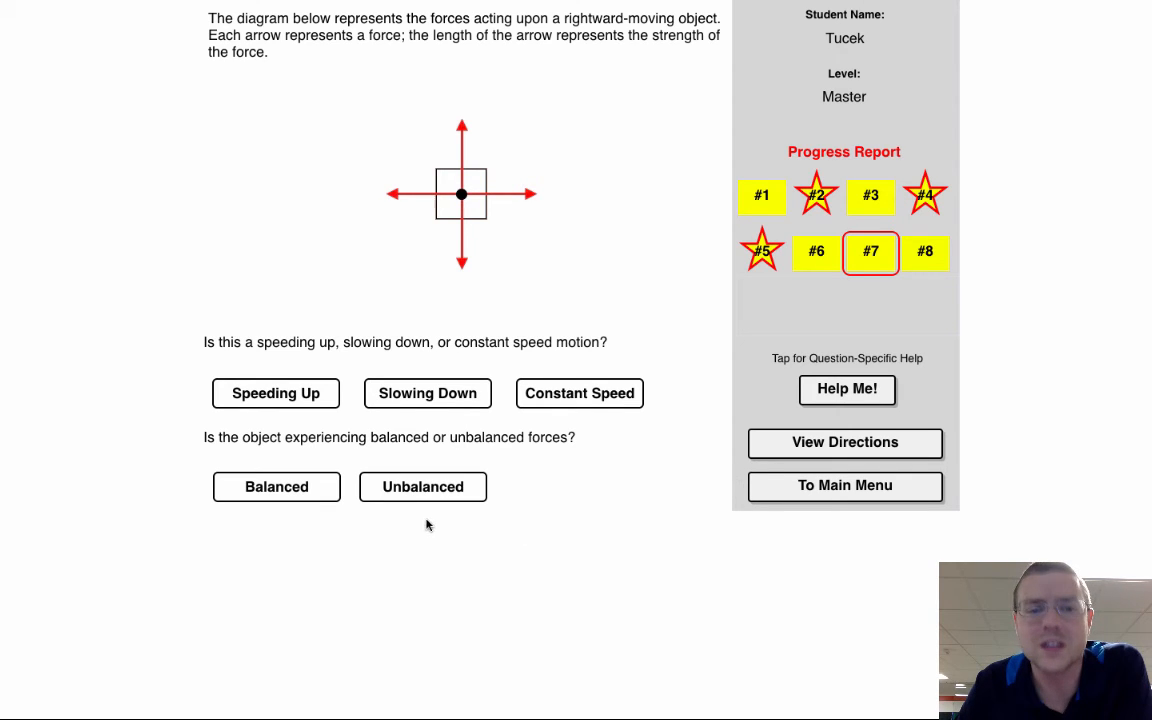
pyautogui.click(276, 488)
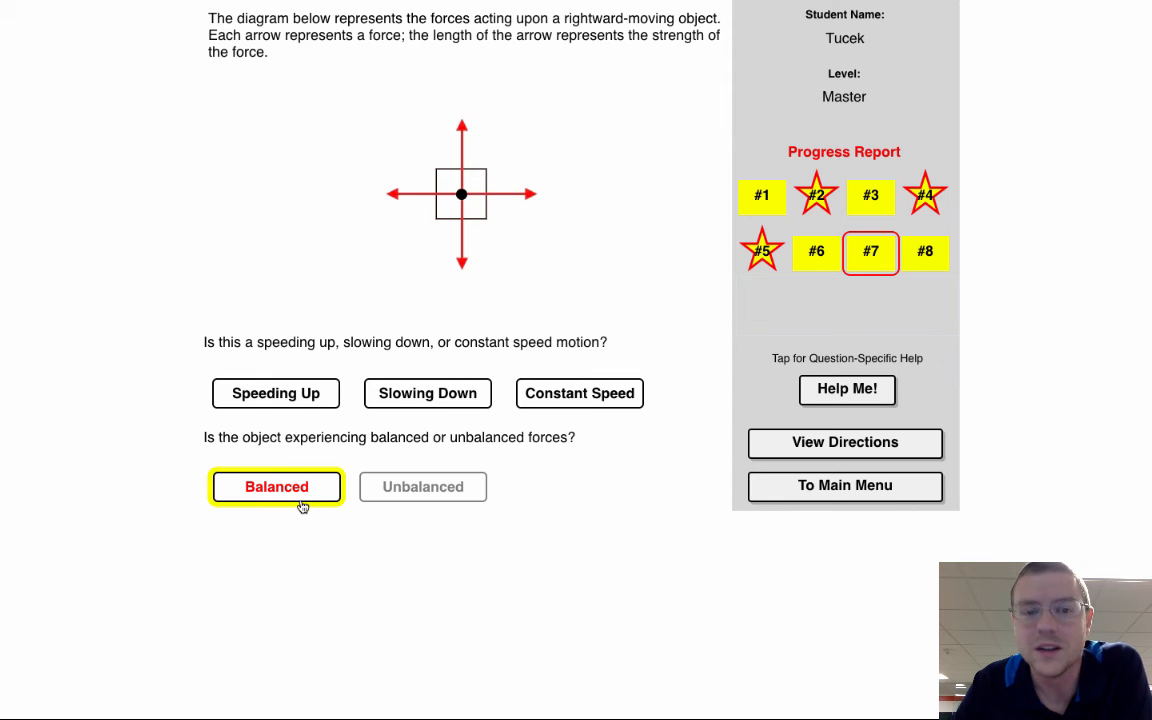
pyautogui.click(580, 392)
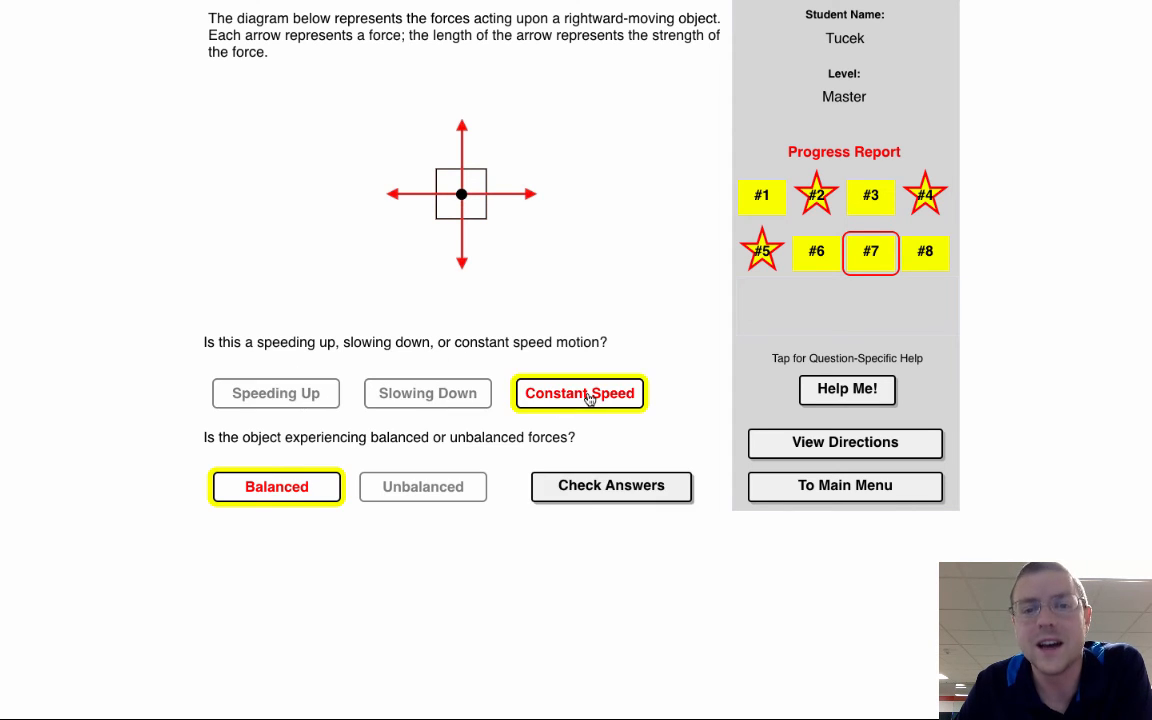
pyautogui.click(844, 486)
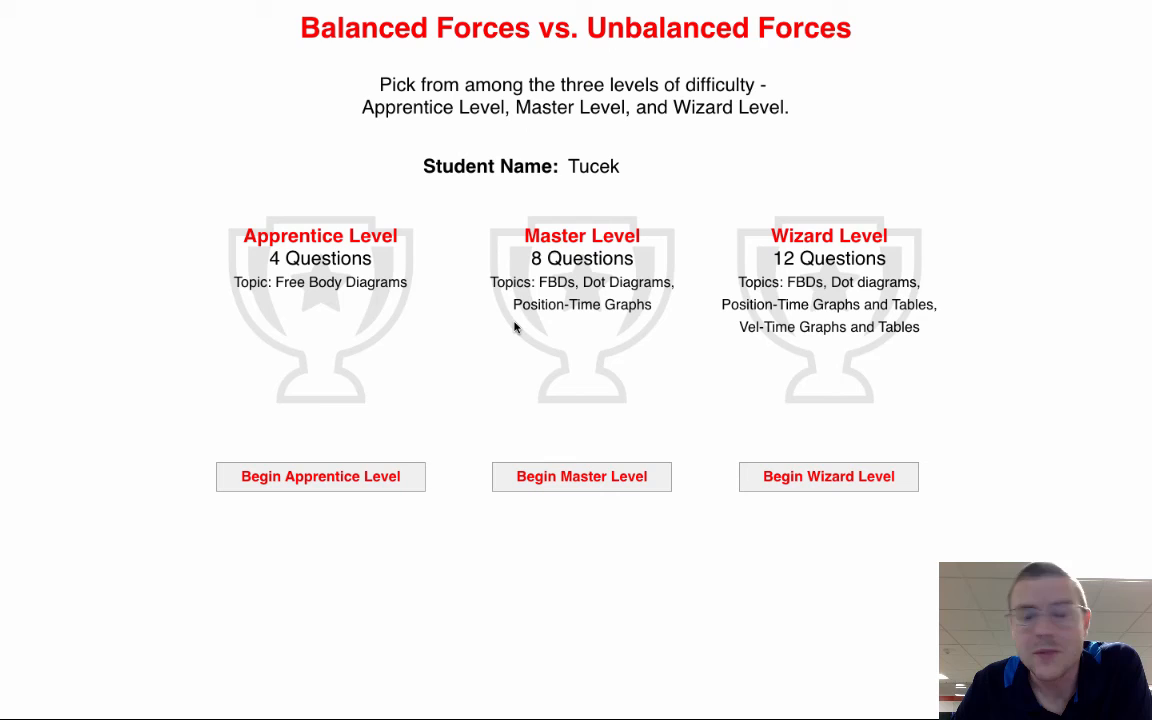